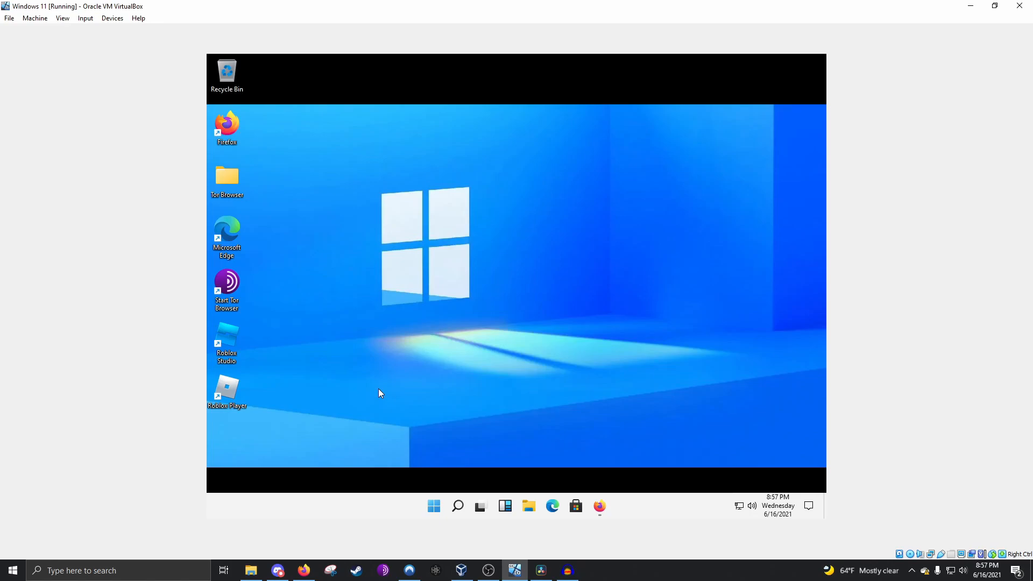
mouse_move(615, 292)
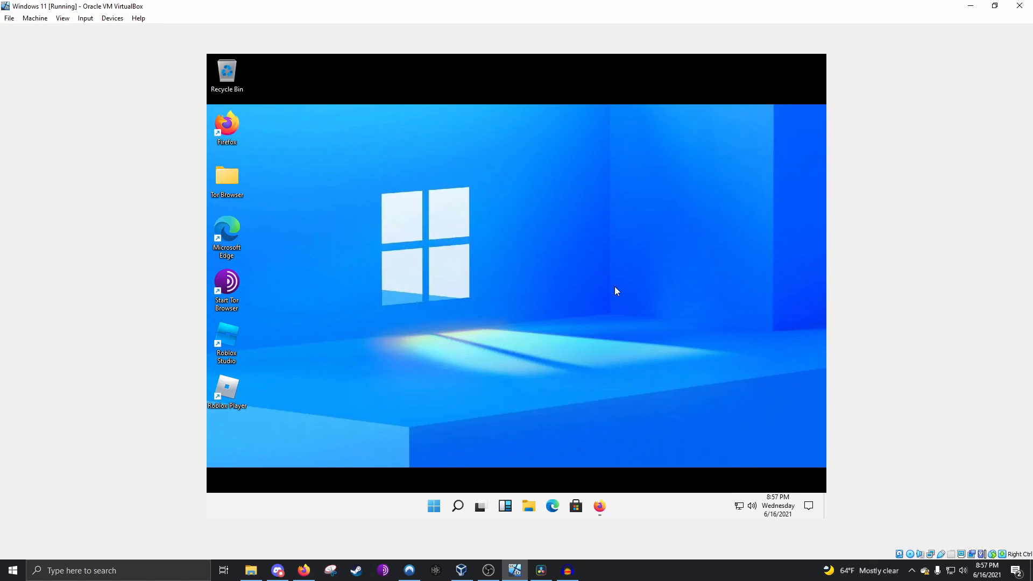
mouse_move(441, 426)
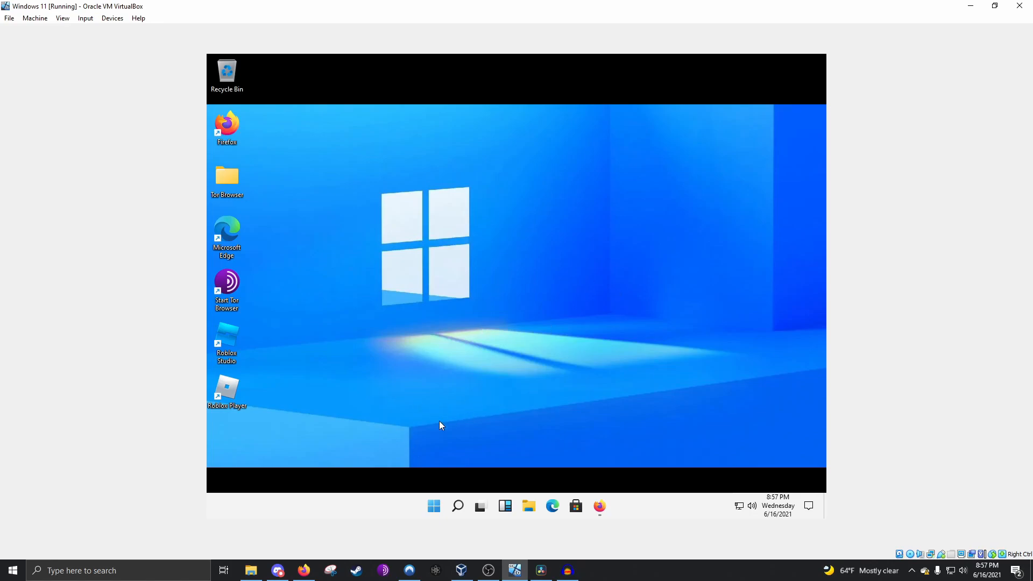
Step: Launch the Settings app from Windows search ('settings') and enter the System category
left_click(458, 505)
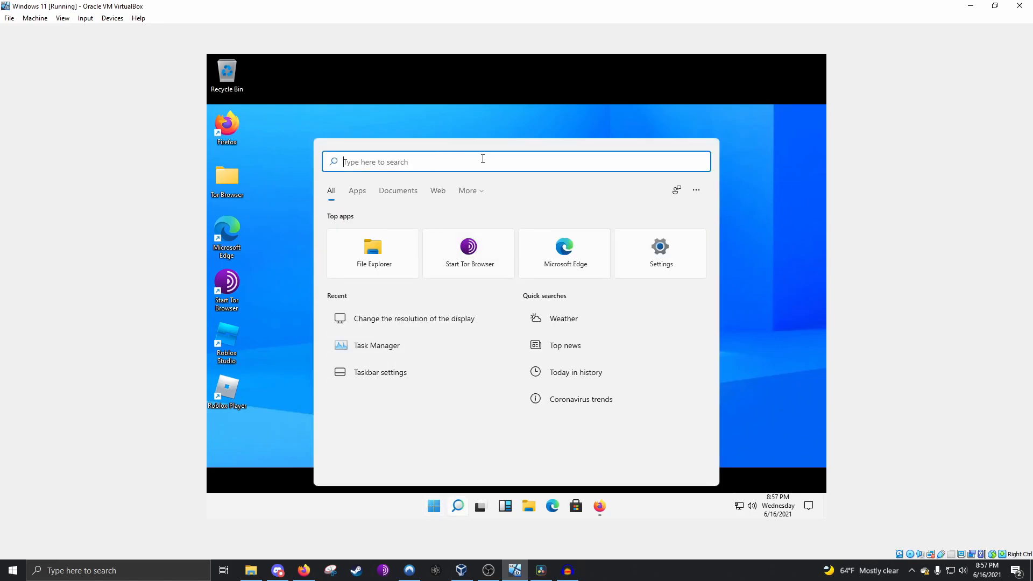
mouse_move(499, 316)
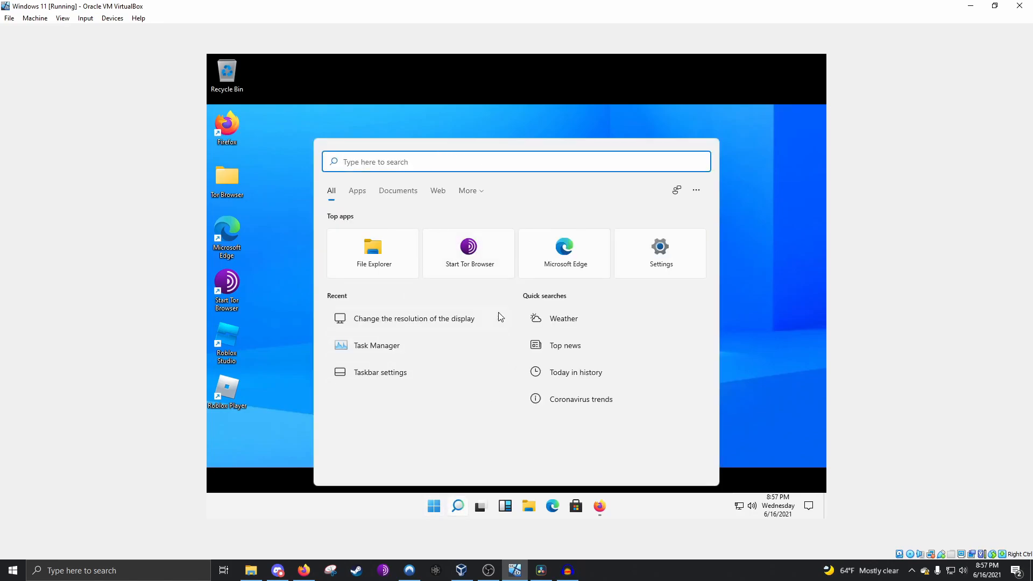
type("settings")
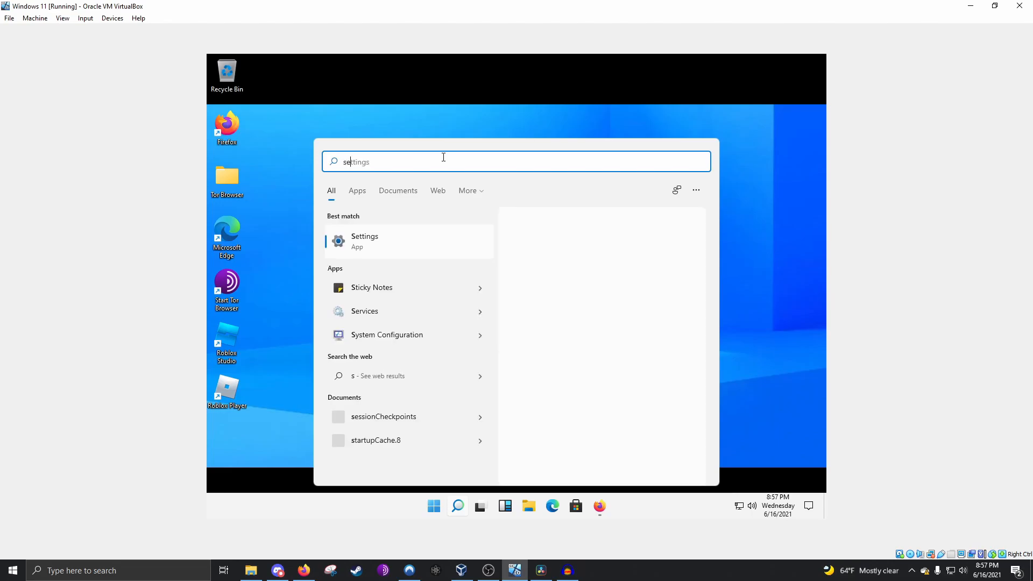
left_click(365, 240)
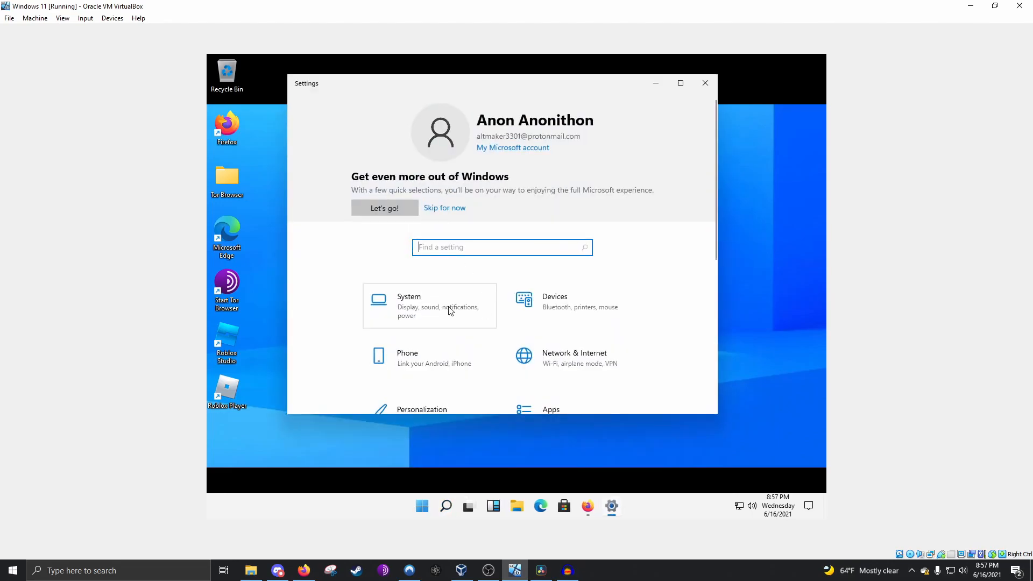
left_click(429, 304)
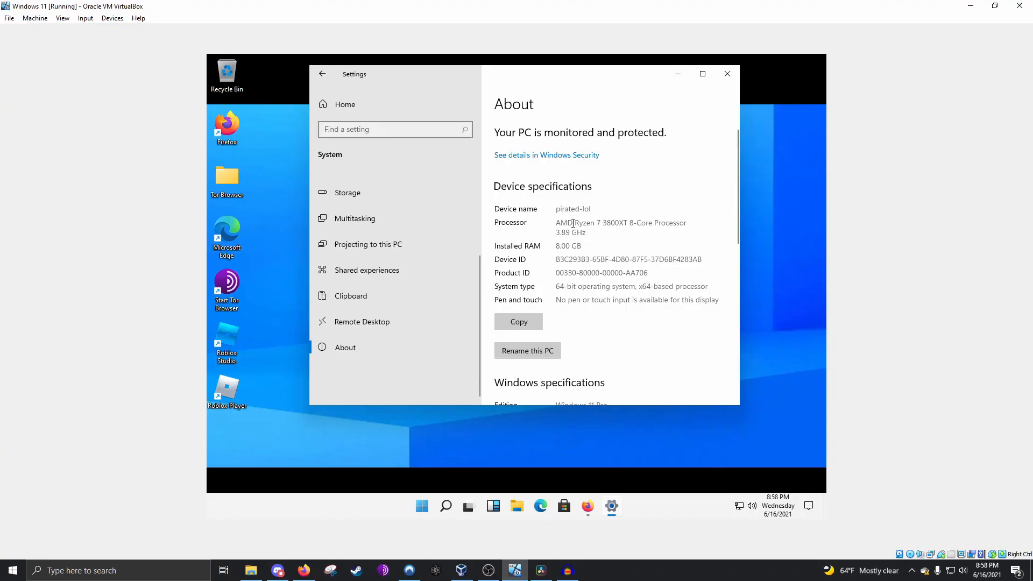
Step: Review the About page, highlighting the Windows version value 'Dev', then dismiss Settings
scroll("down", 3)
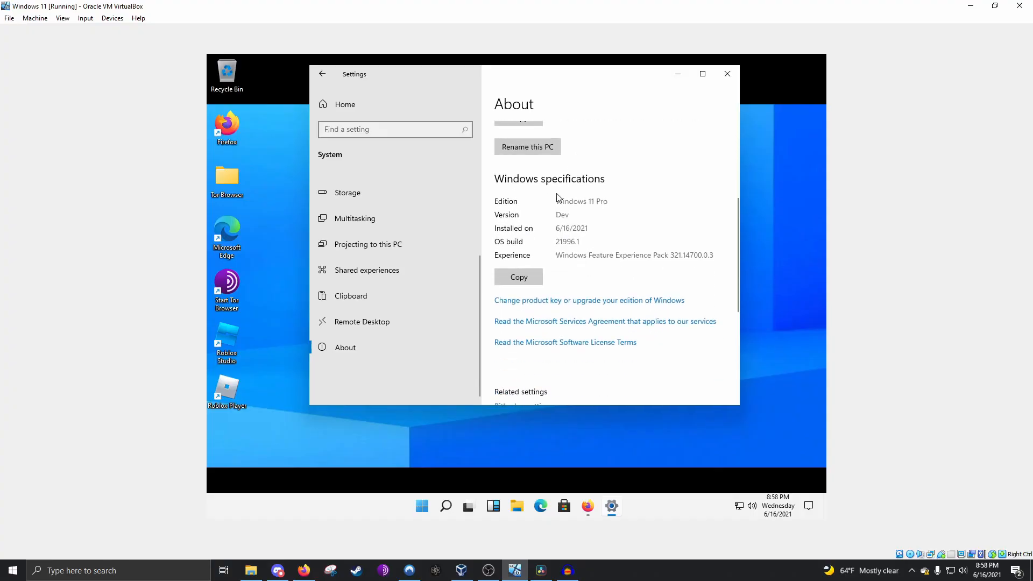
double_click(561, 214)
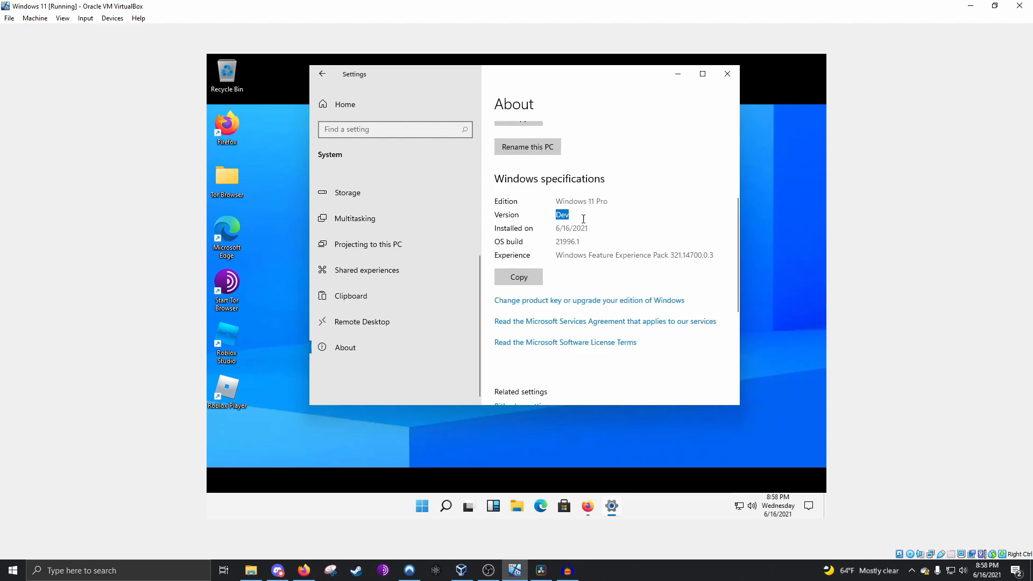
scroll("down", 3)
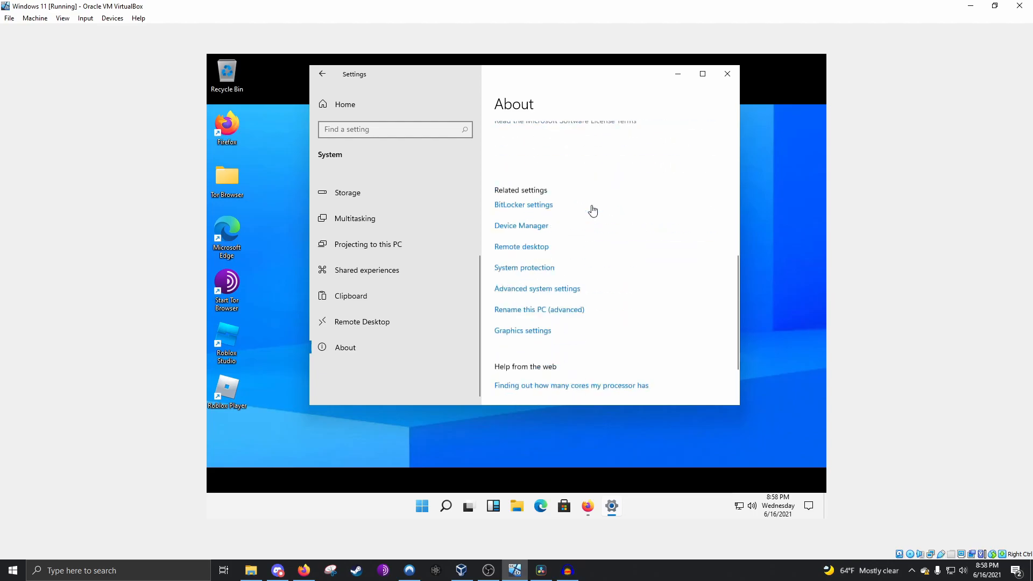
scroll("up", 3)
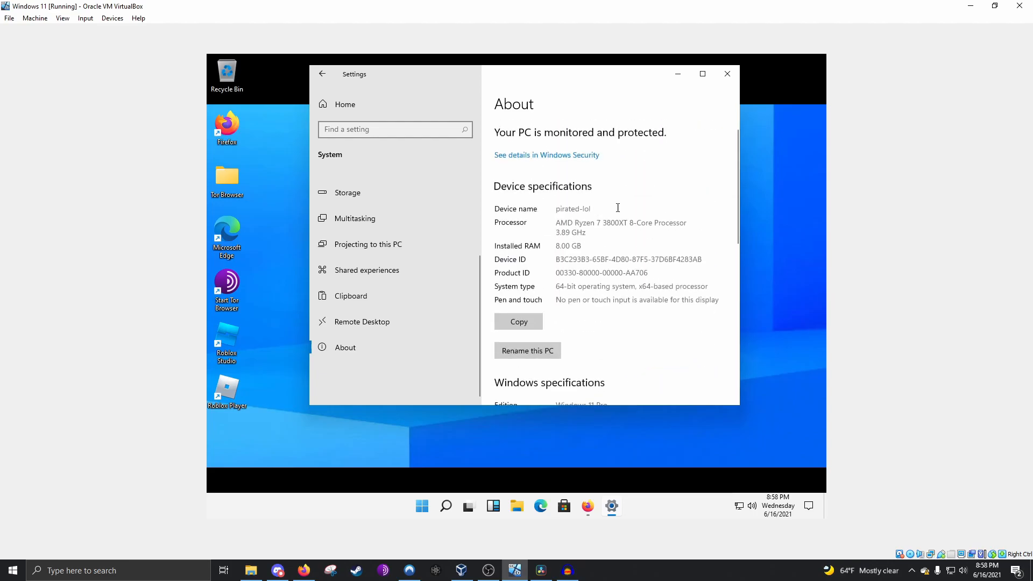
left_click(726, 73)
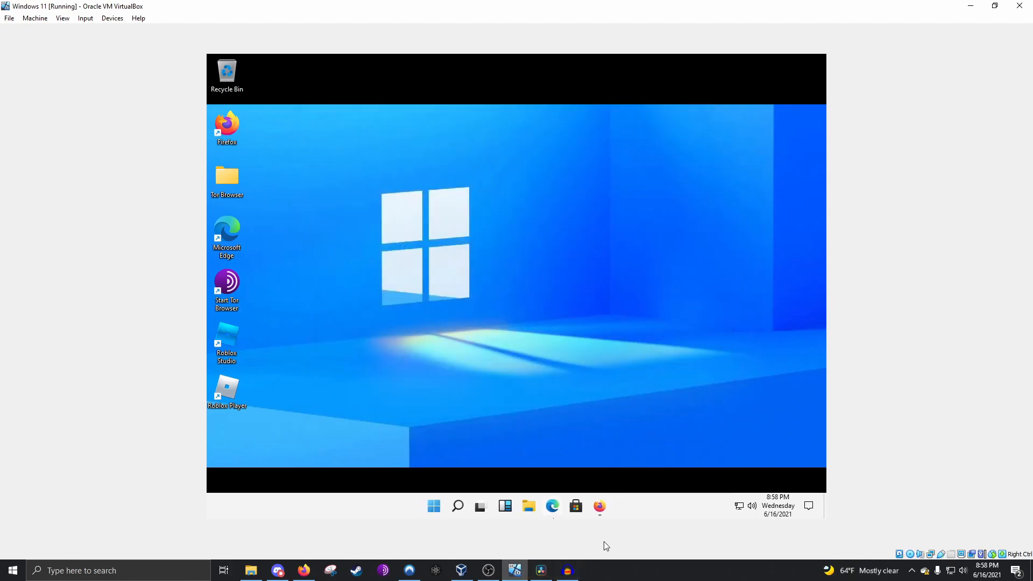
Step: Bring the Roblox profile in Firefox forward and go to the Phantom Forces game page
left_click(599, 506)
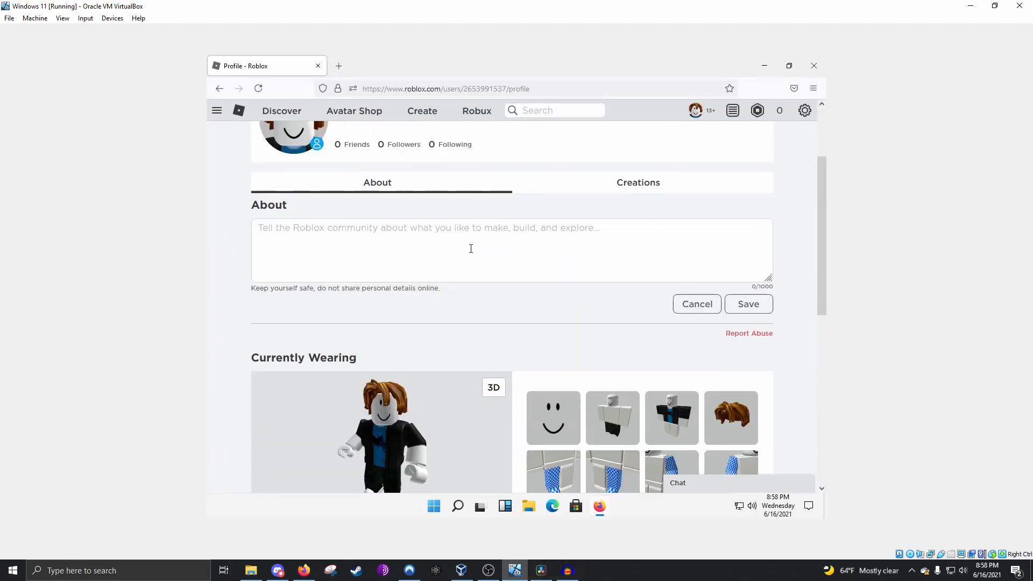
scroll("up", 3)
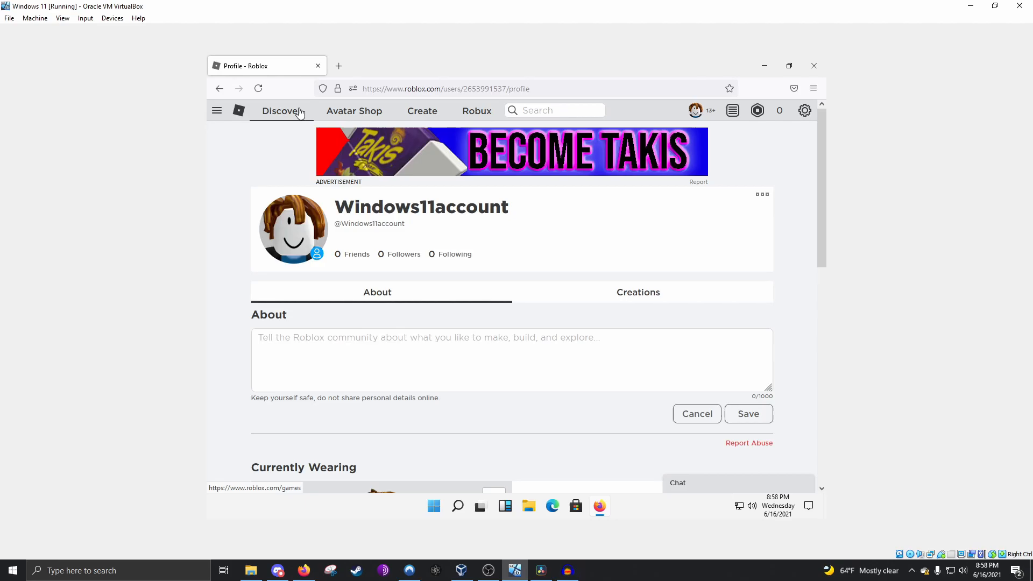
scroll("down", 3)
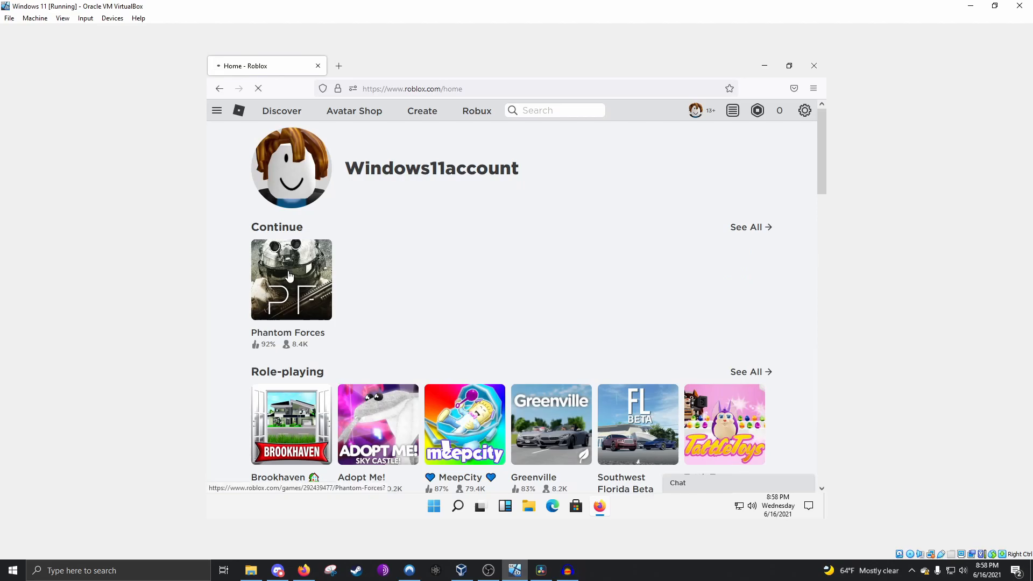
left_click(290, 280)
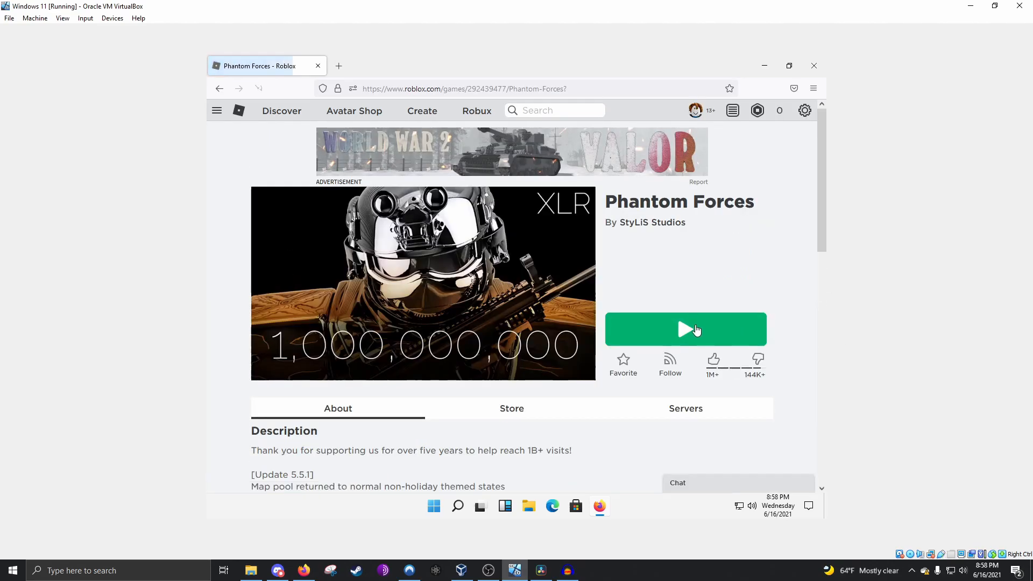
Step: Launch Phantom Forces, view the KSG 12 loadout stats, return to the main menu and dismiss the escape overlay
left_click(685, 329)
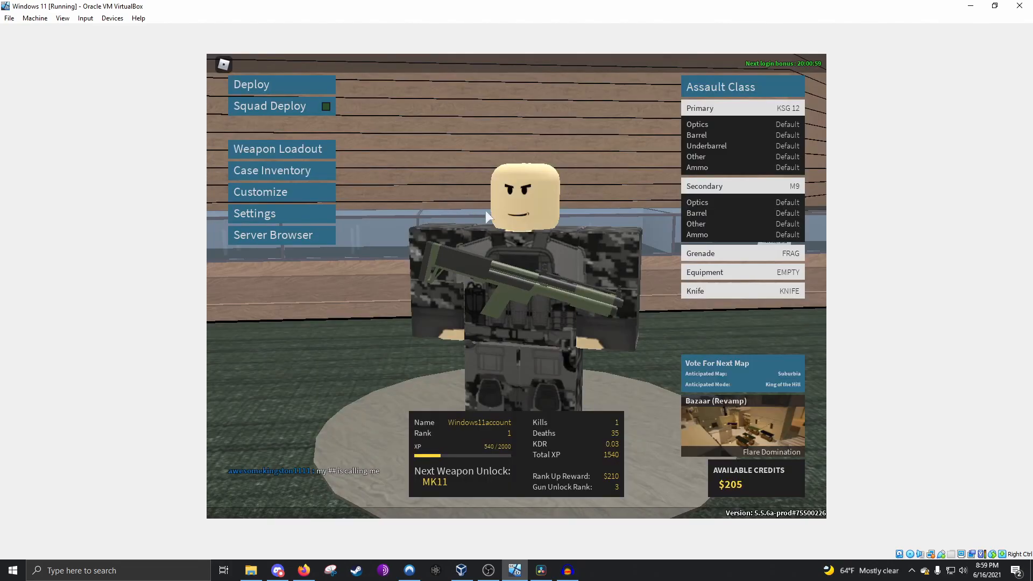
mouse_move(348, 154)
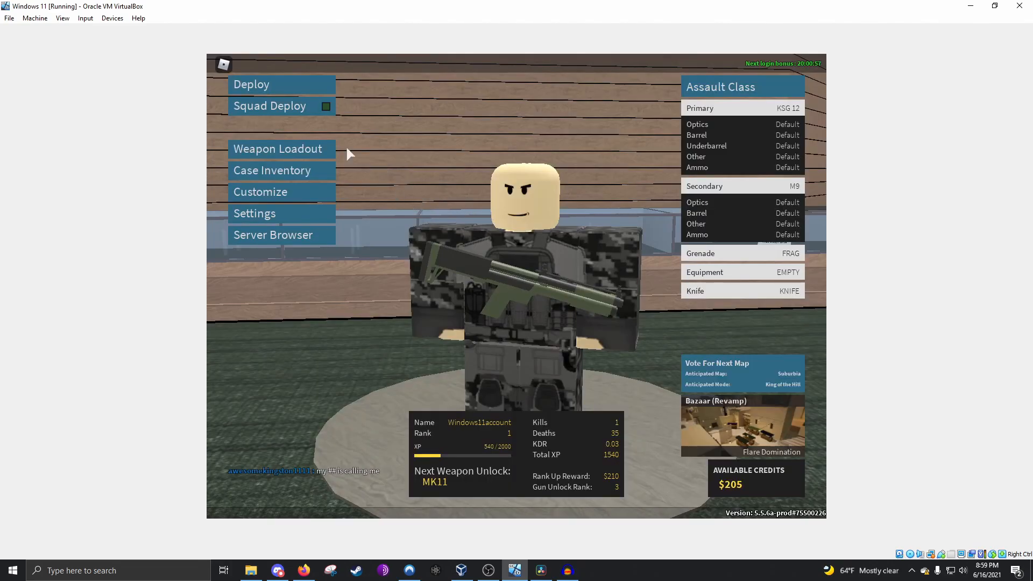
left_click(278, 149)
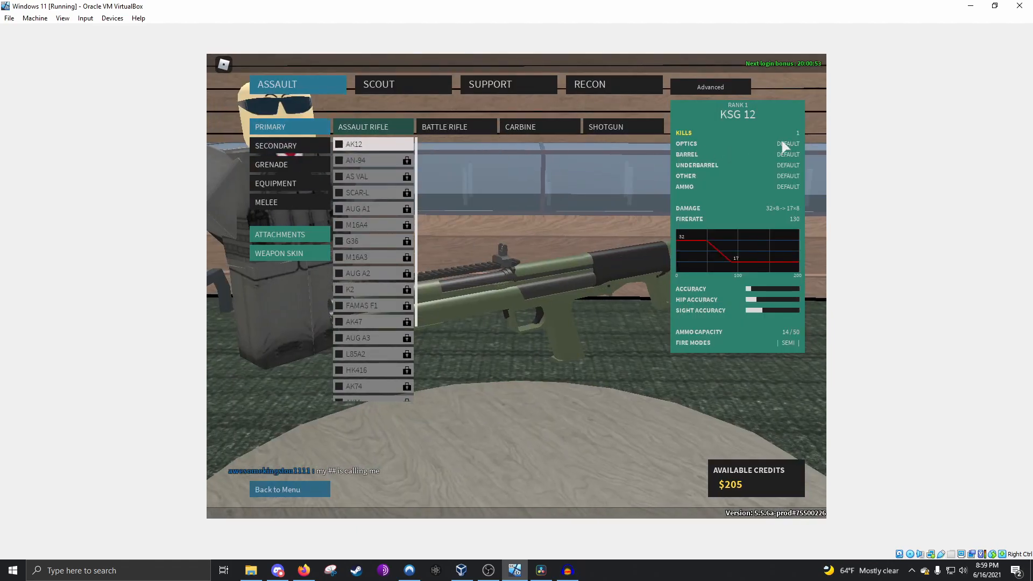
mouse_move(730, 151)
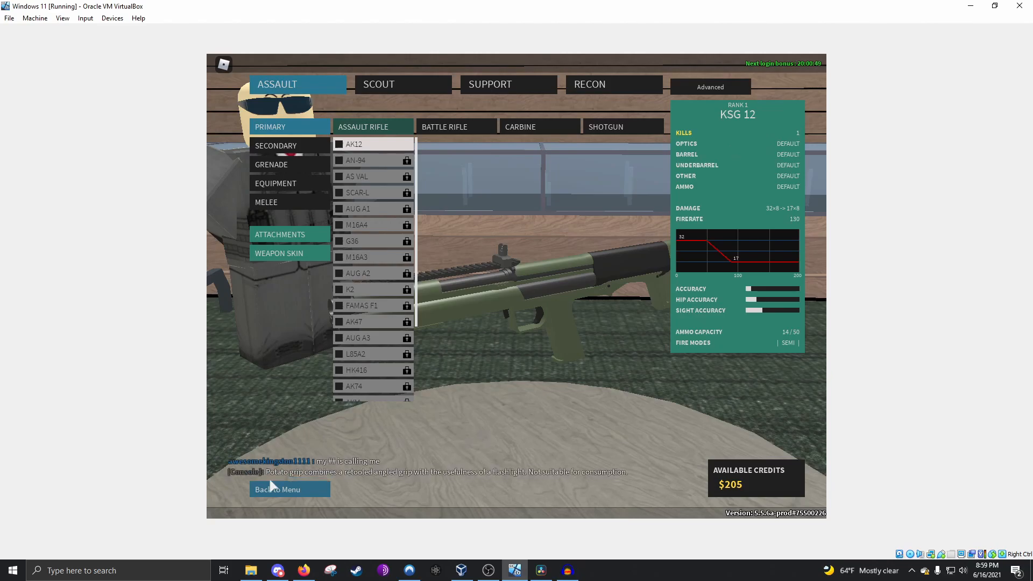
left_click(276, 489)
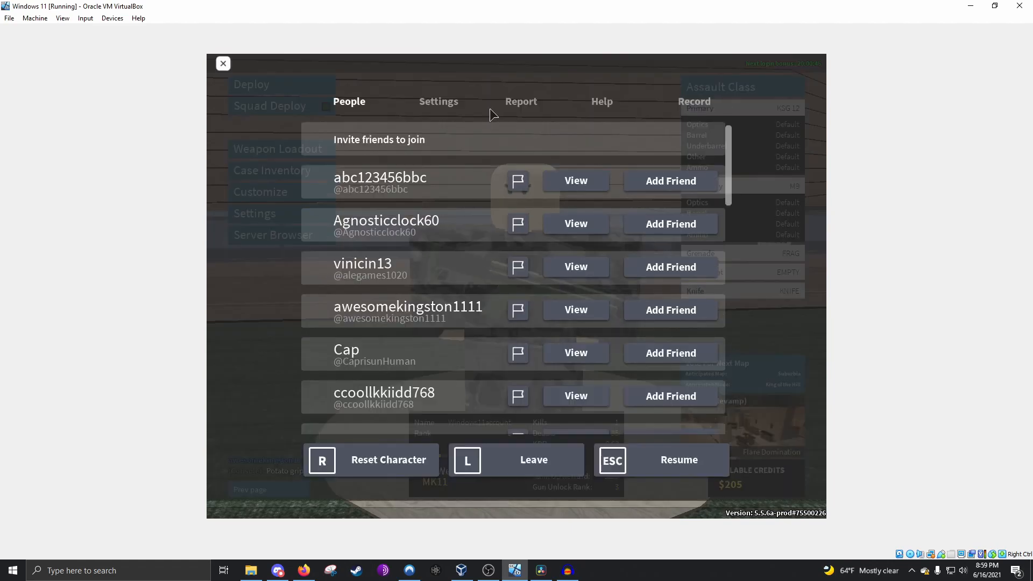
left_click(438, 101)
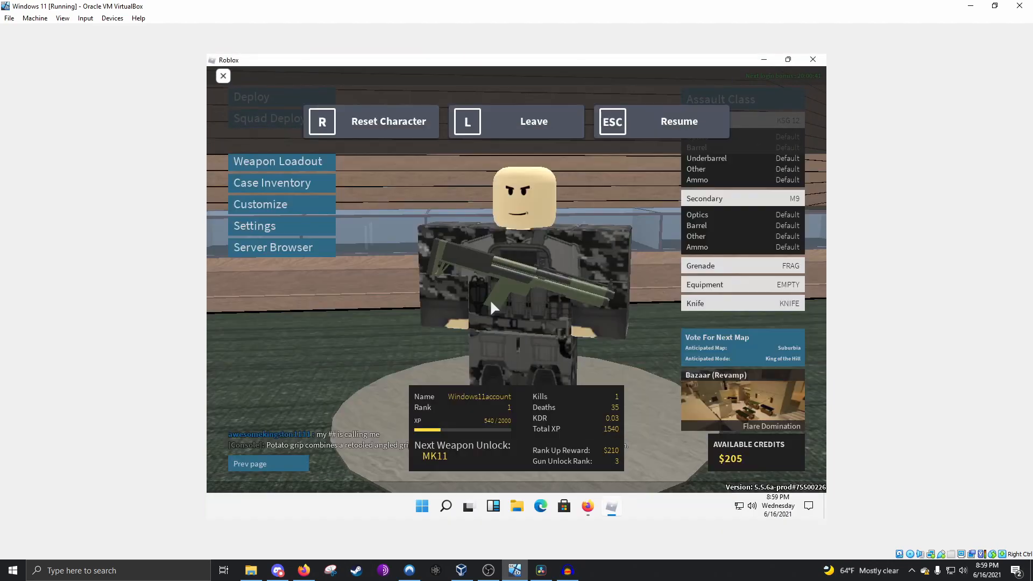
left_click(515, 121)
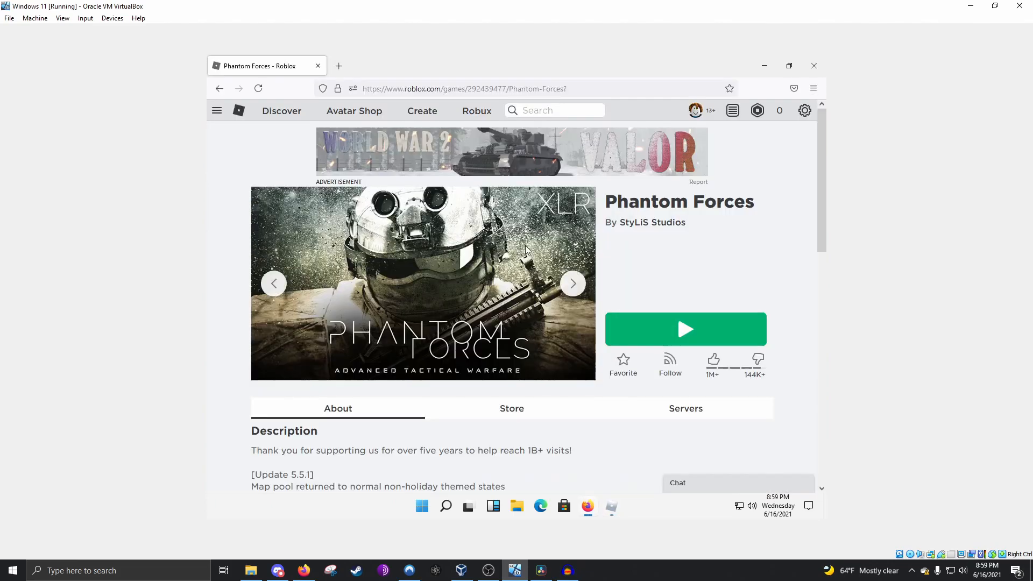
left_click(686, 329)
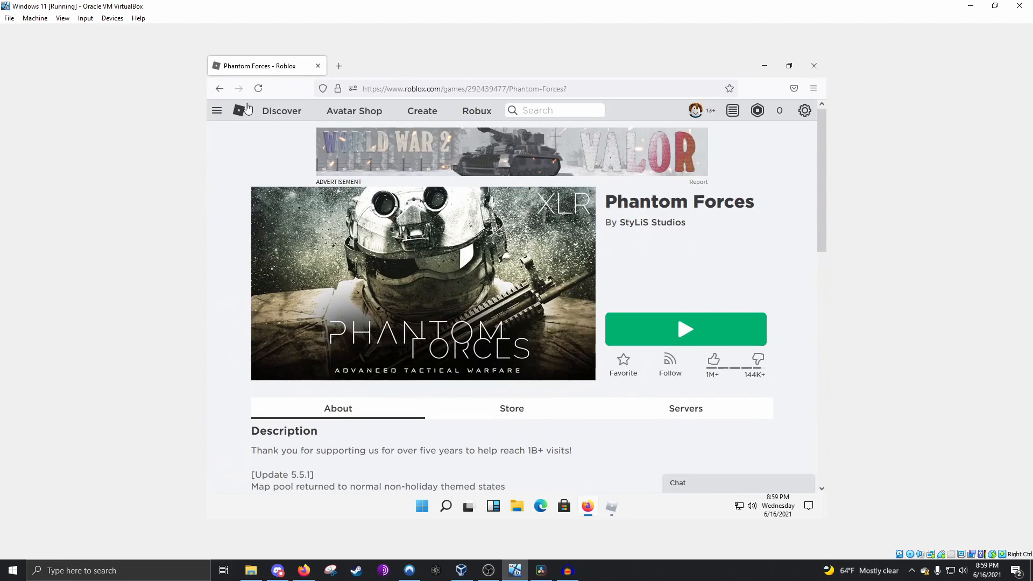
left_click(421, 506)
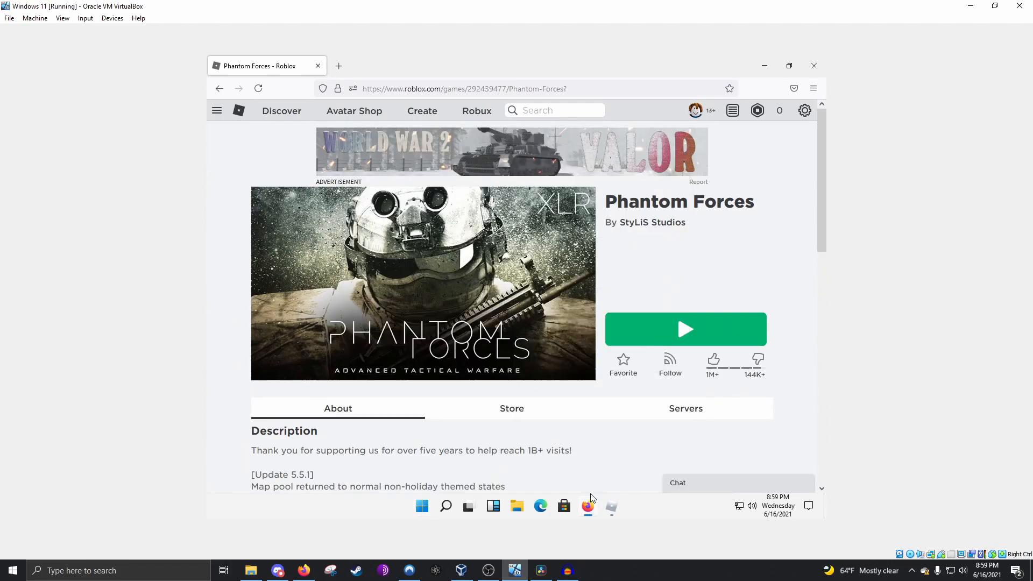
left_click(685, 330)
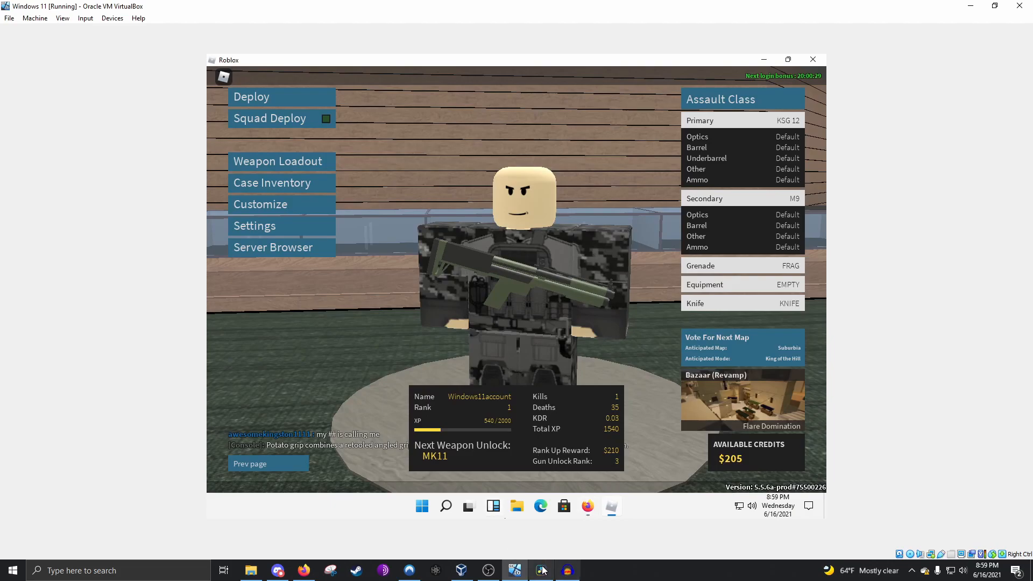
left_click(488, 570)
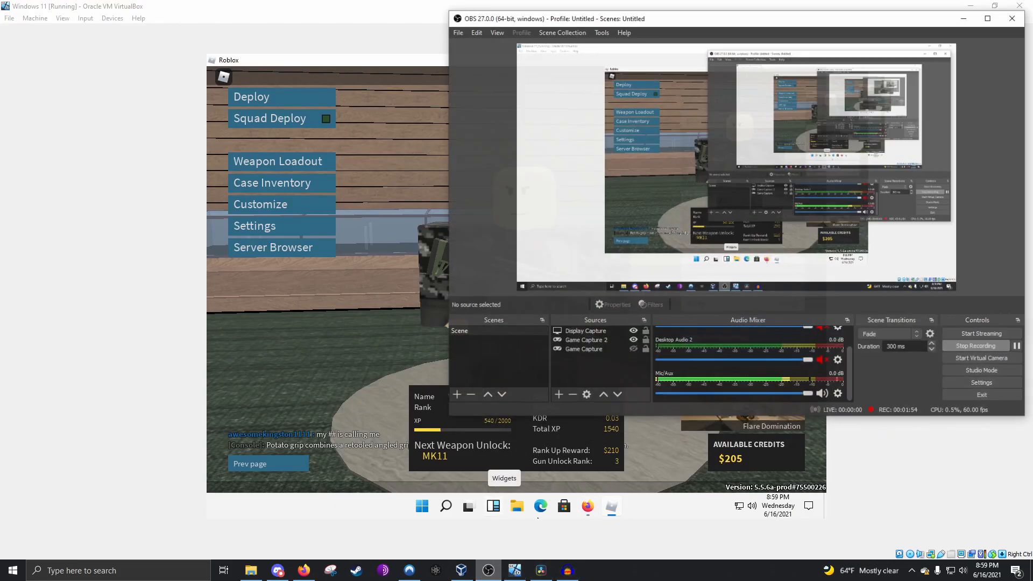